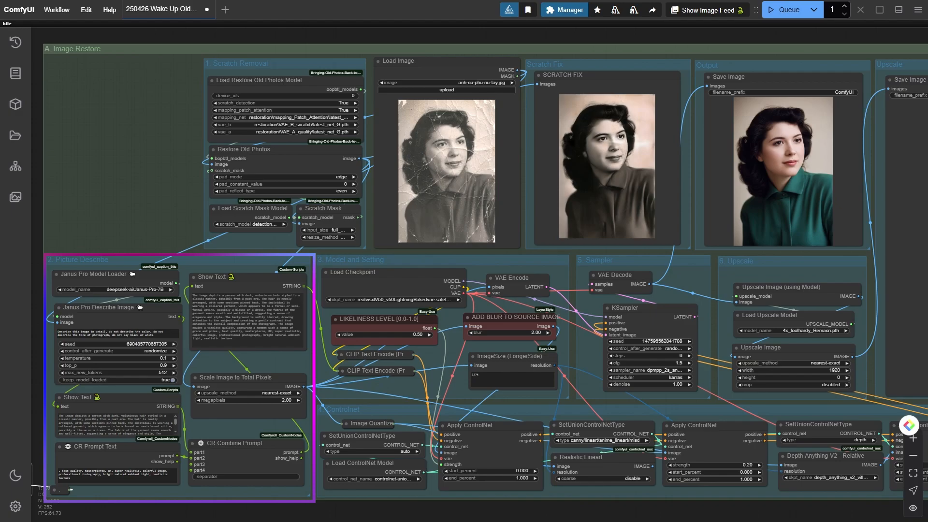
# - Bring the Generating Video and Upscale Full HD groups into view to inspect the Video Combine previews
pyautogui.click(351, 259)
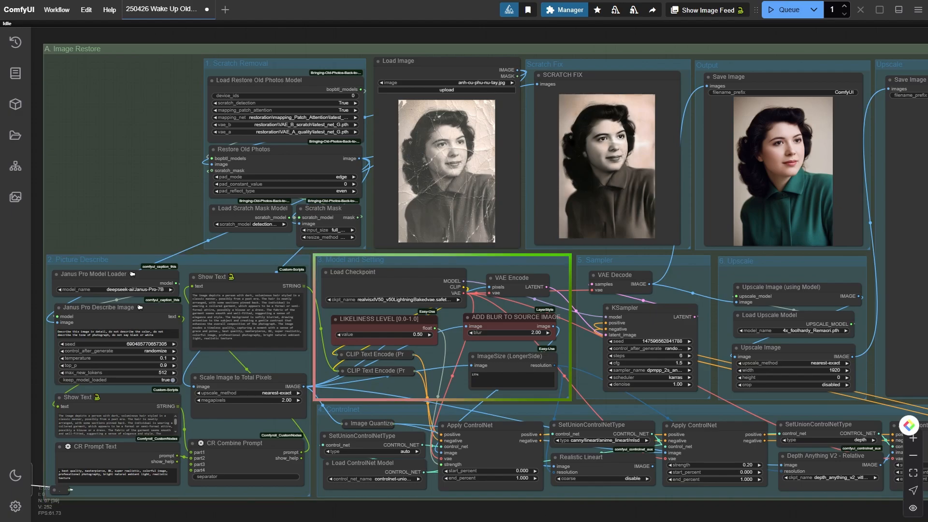
pyautogui.click(337, 409)
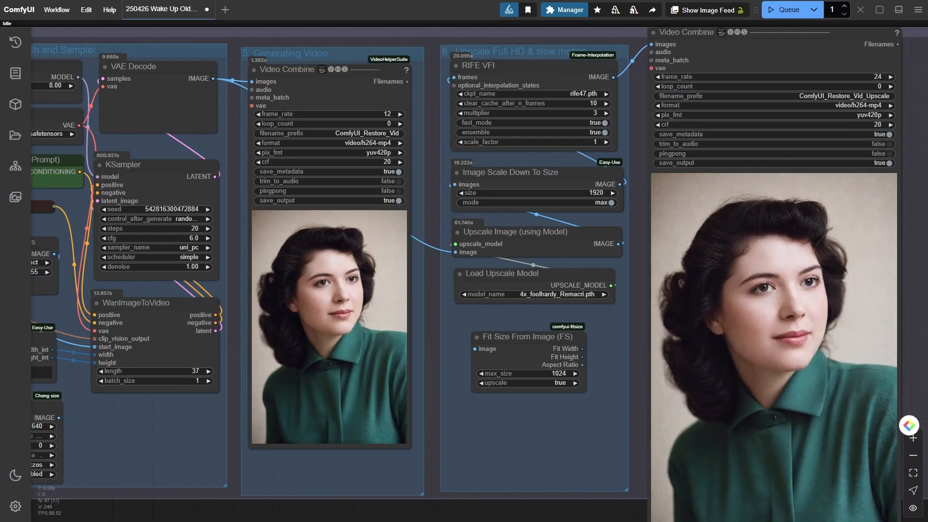
# - Return to the Image Restore group showing the scratched photo with empty Scratch Fix and Result previews
pyautogui.scroll(-3)
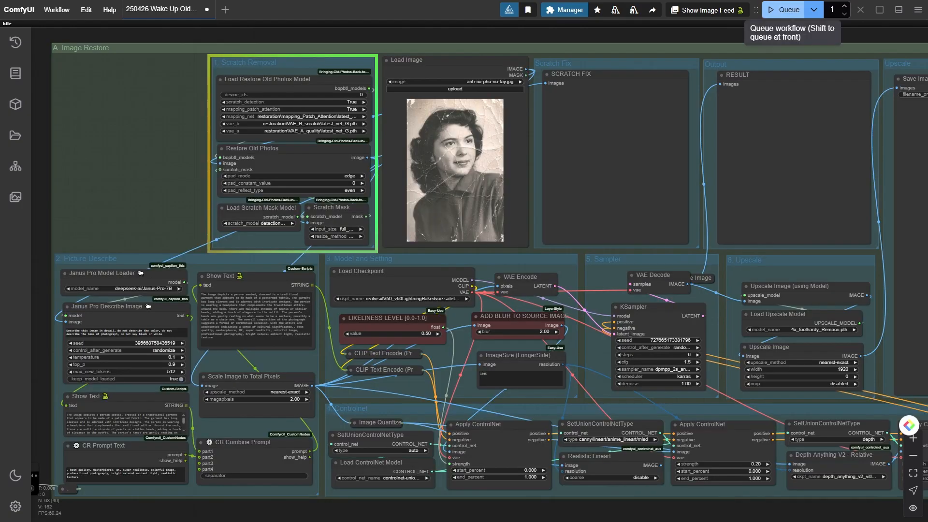
# - Queue the restoration workflow and watch the scratch-fixed black-and-white portrait appear beside the original
pyautogui.click(787, 9)
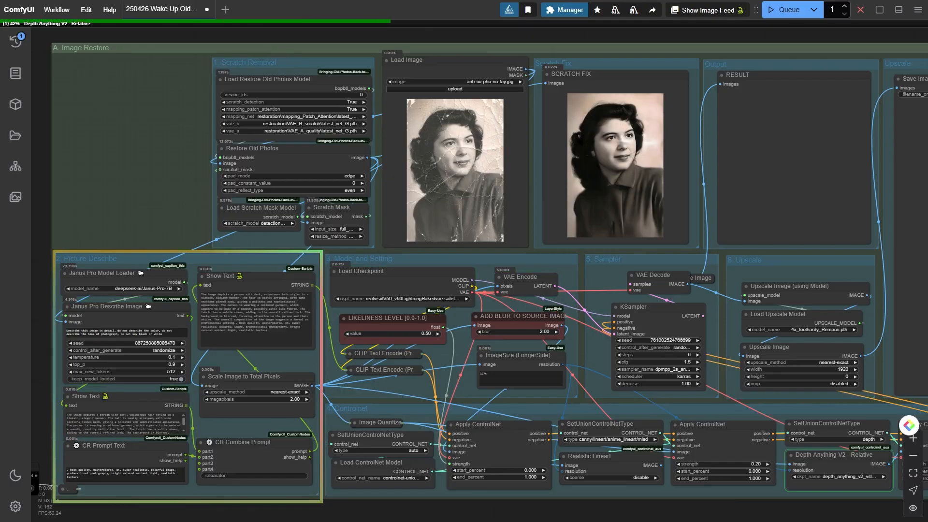
pyautogui.click(367, 259)
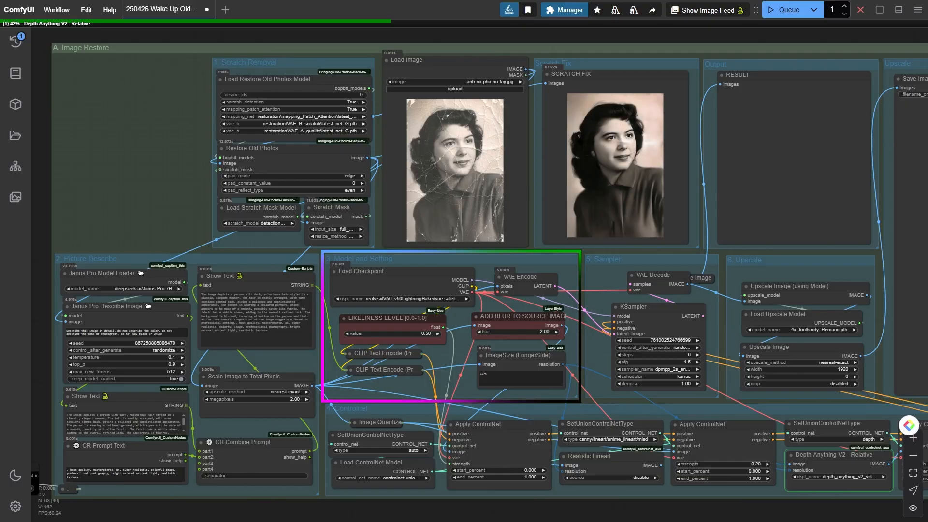